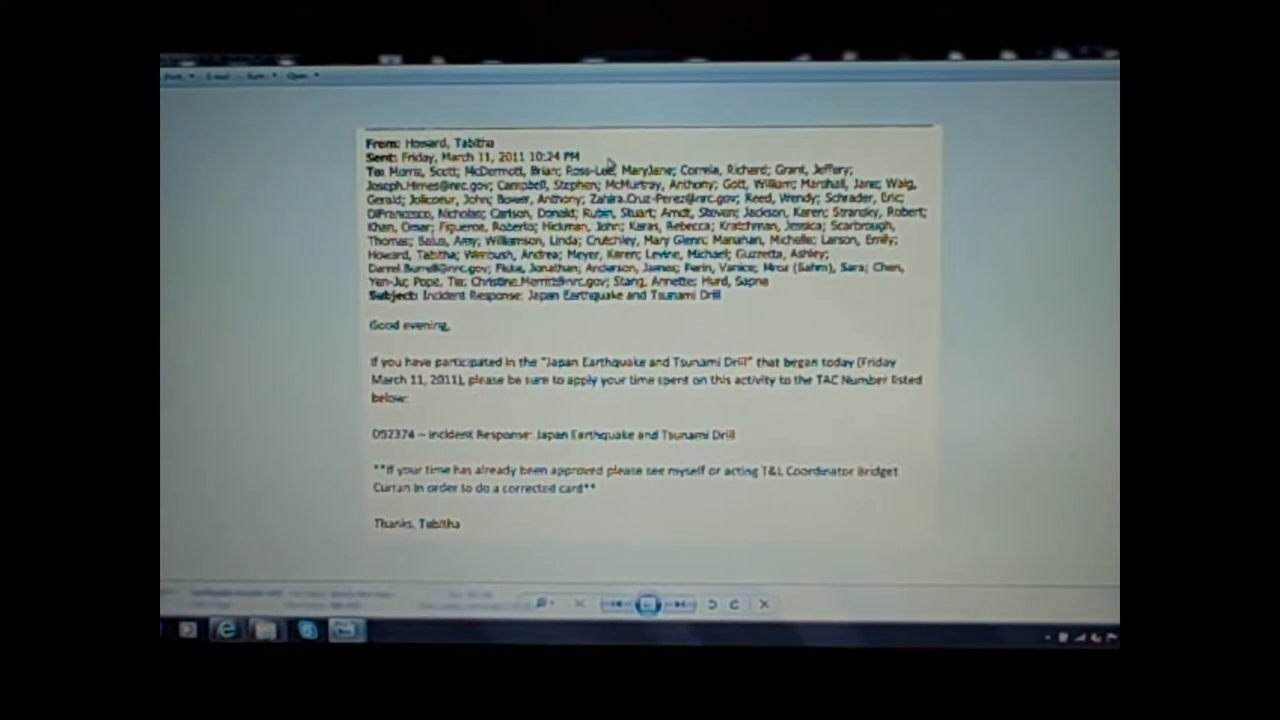
{"action": "mouse_move", "coordinate": [475, 308]}
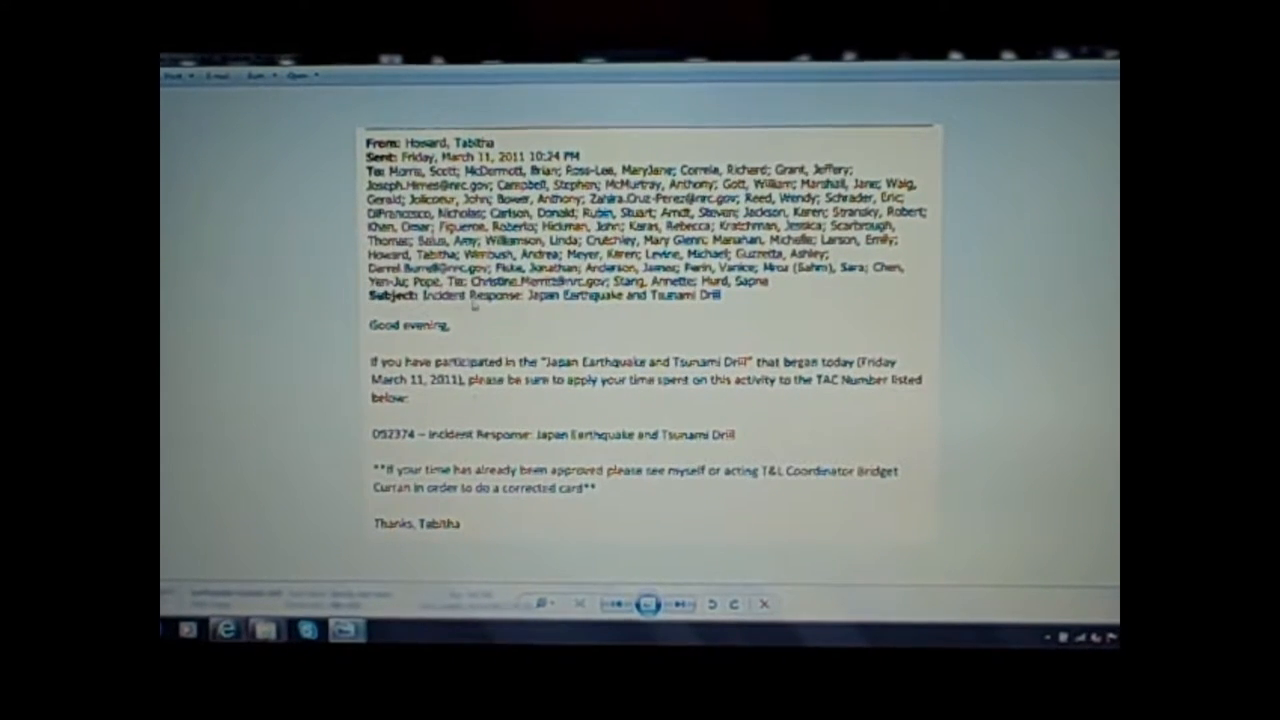